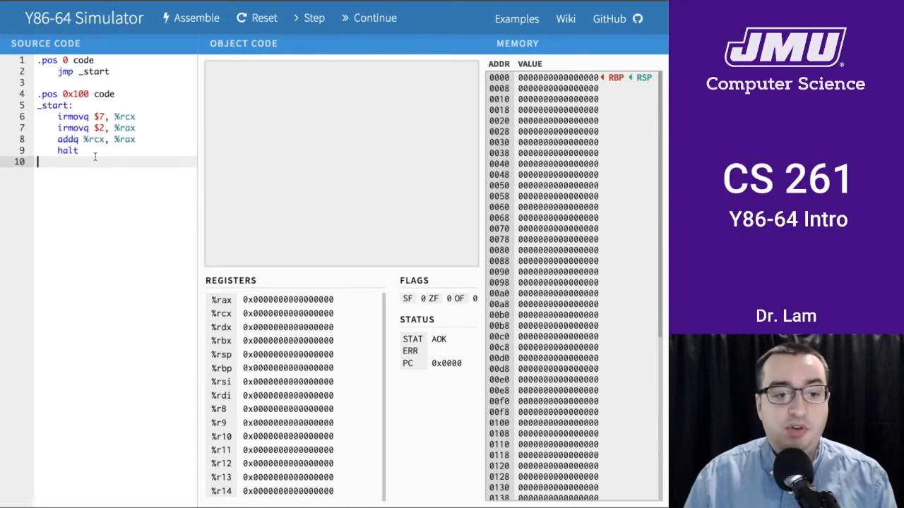
{"action": "mouse_move", "coordinate": [449, 155]}
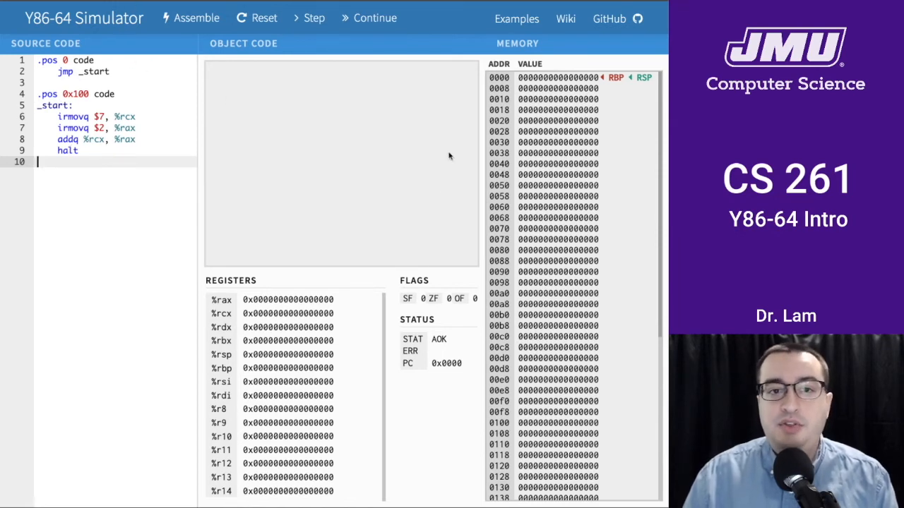
{"action": "mouse_move", "coordinate": [223, 183]}
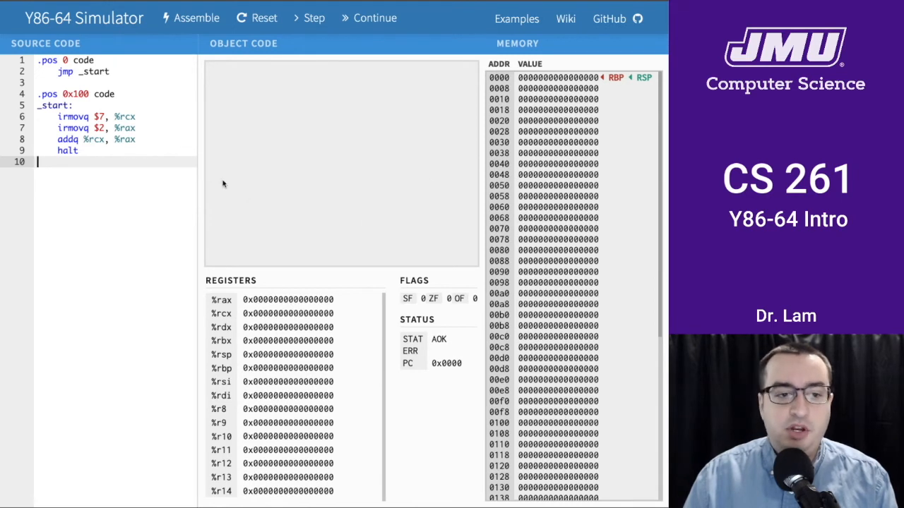
{"action": "mouse_move", "coordinate": [233, 175]}
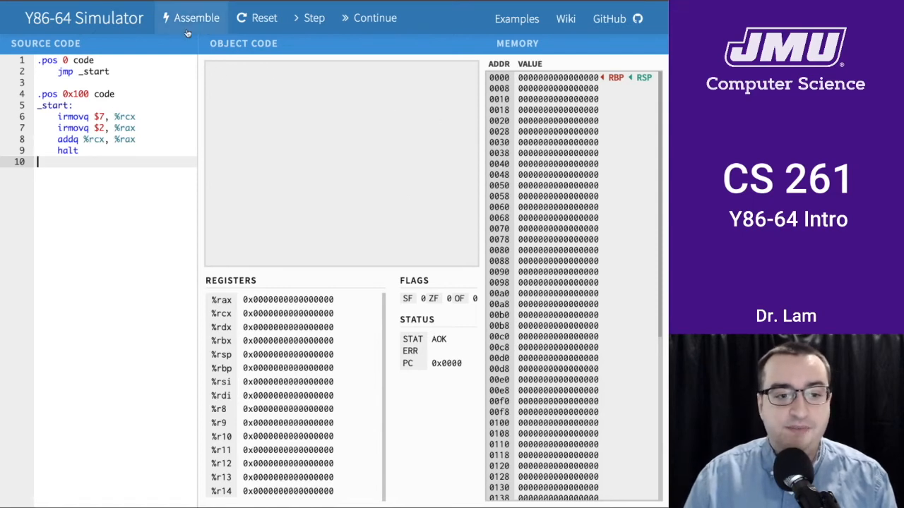
- Assemble the add program and step it until %rcx holds 7 at PC 0x010a
{"action": "left_click", "coordinate": [191, 17]}
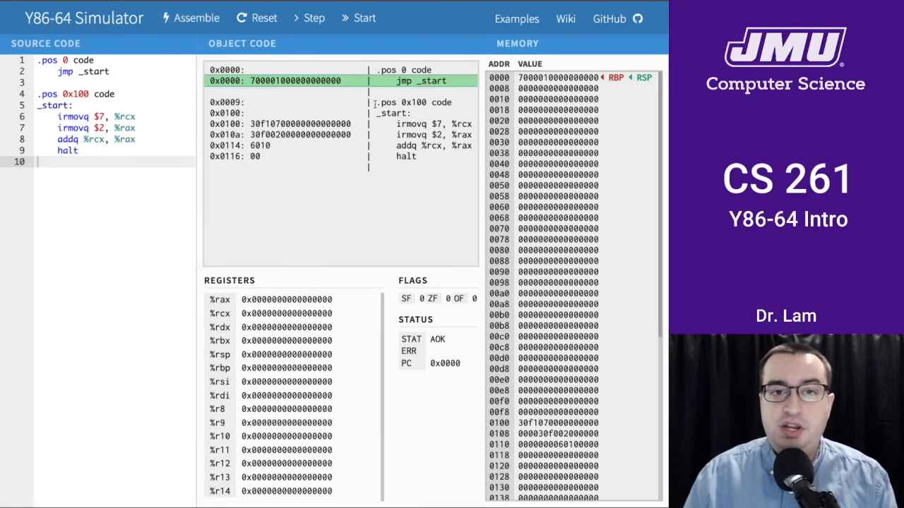
{"action": "mouse_move", "coordinate": [314, 17]}
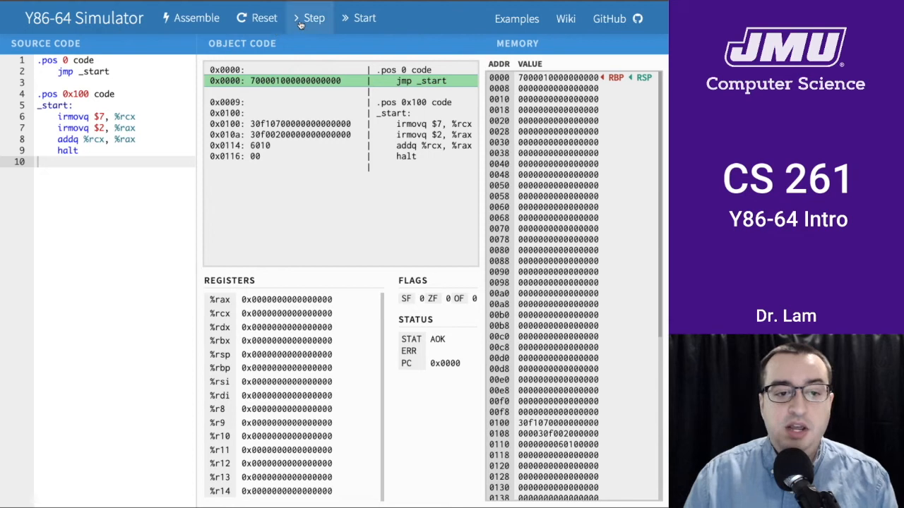
{"action": "left_click", "coordinate": [313, 17]}
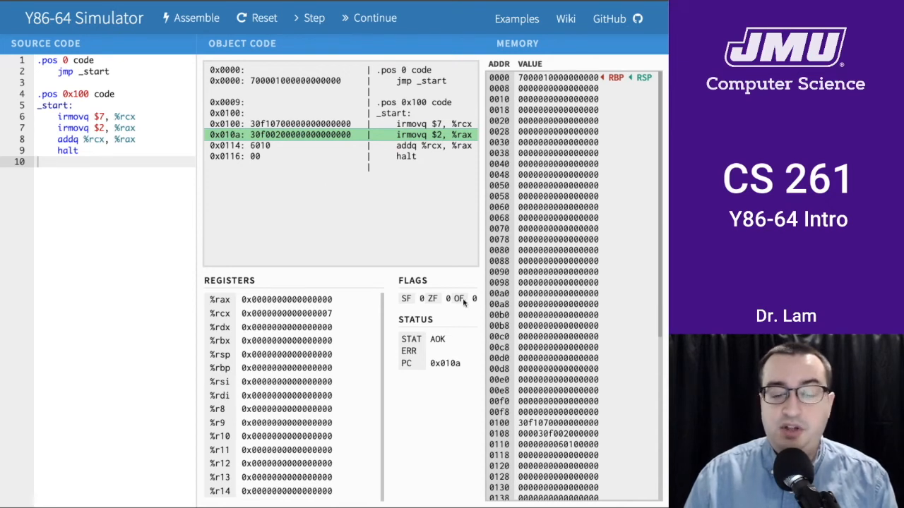
{"action": "scroll", "scroll_direction": "down", "scroll_amount": 3}
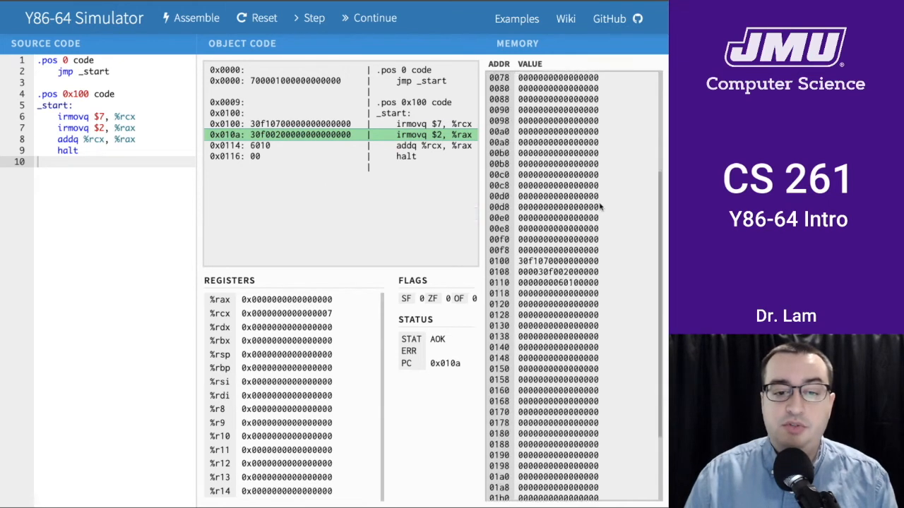
{"action": "scroll", "scroll_direction": "up", "scroll_amount": 3}
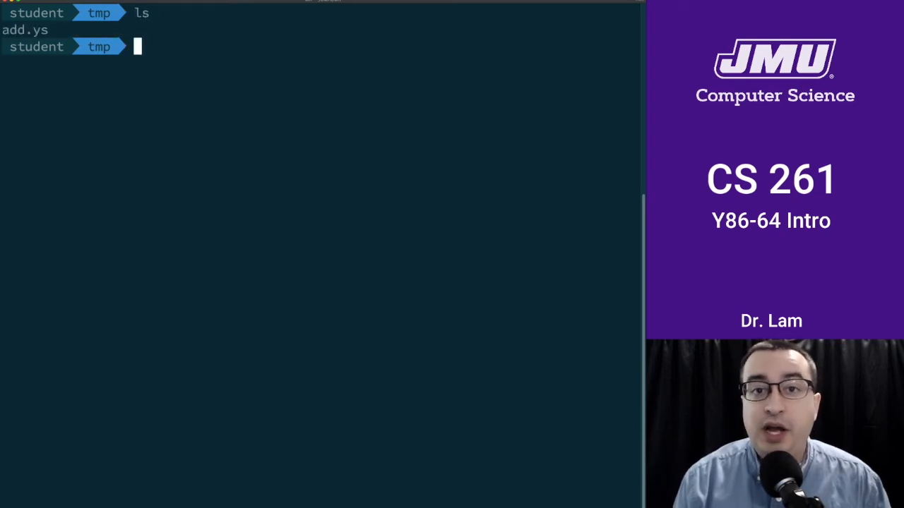
- Print add.ys with cat, showing the jmp, irmovq, addq and halt source
{"action": "type", "text": "cat add.ys"}
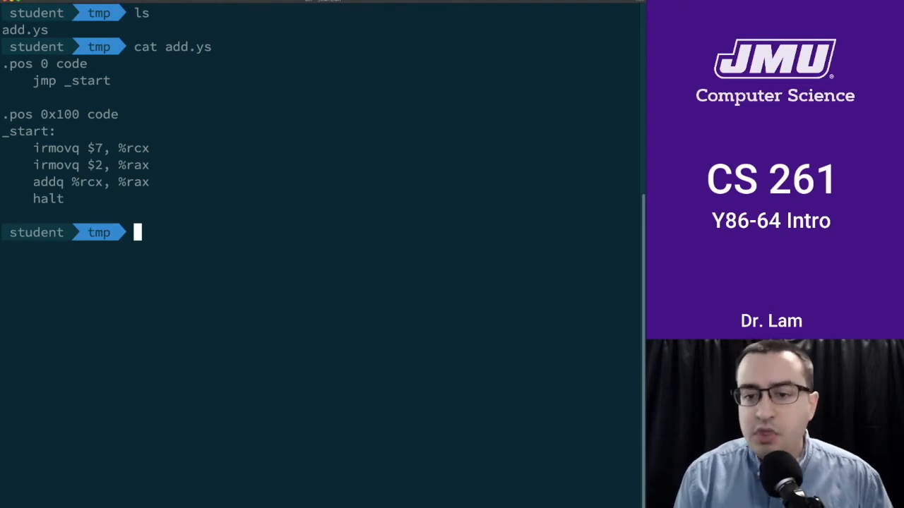
- Assemble add.ys with yas and print the resulting add.yo object listing
{"action": "type", "text": "yas"}
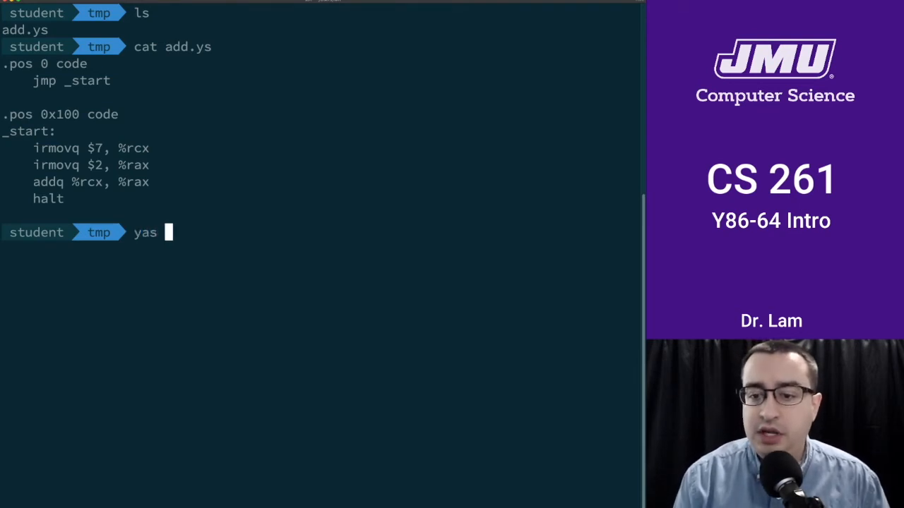
{"action": "type", "text": "add.ys"}
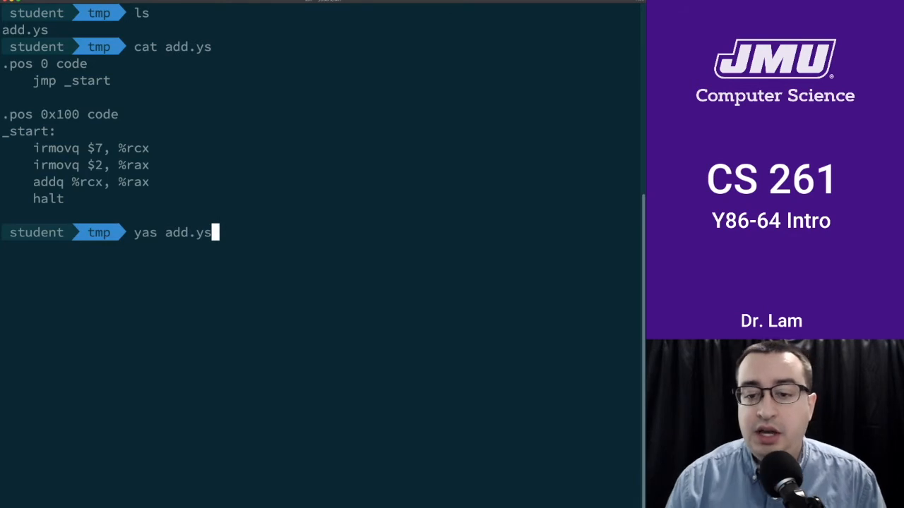
{"action": "key", "text": "Return"}
{"action": "type", "text": "ls"}
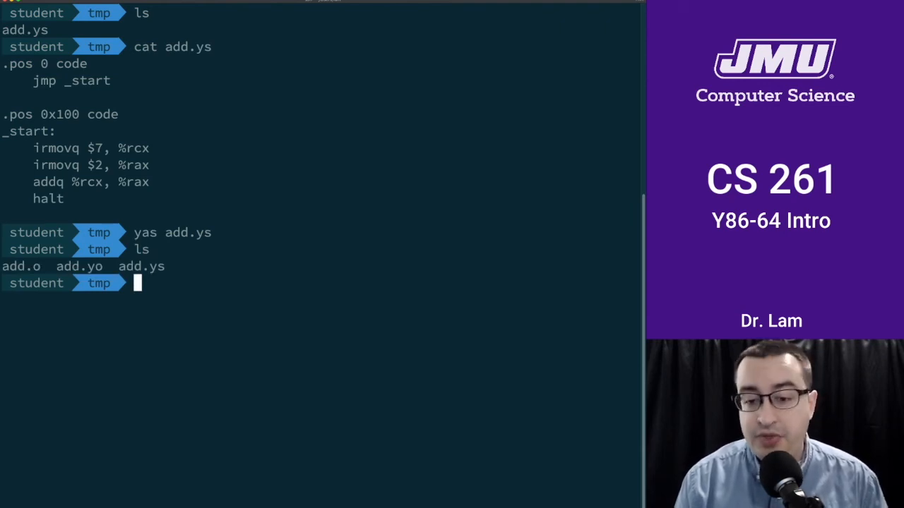
{"action": "type", "text": "ca"}
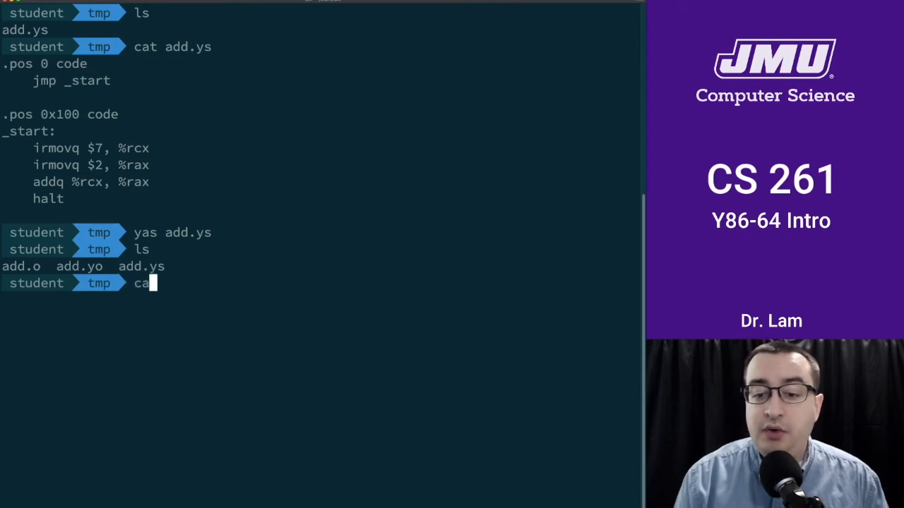
{"action": "key", "text": "Return"}
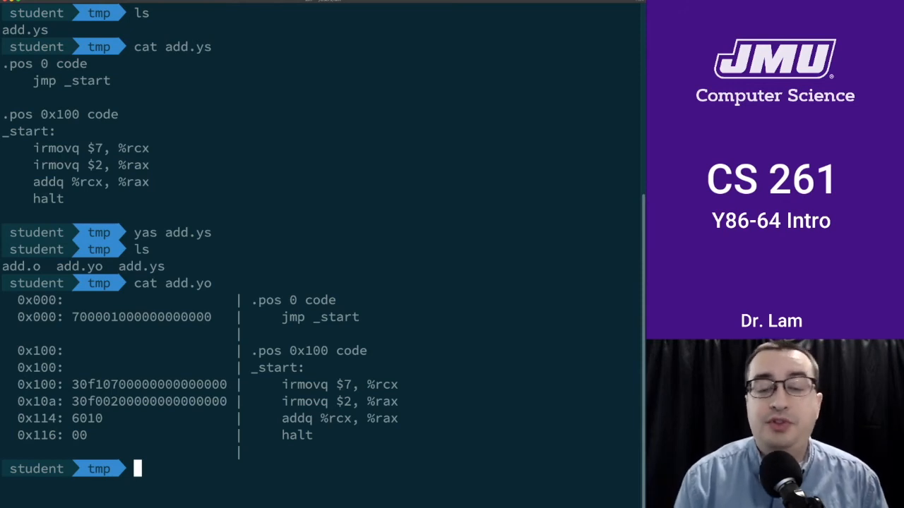
- Simulate add.yo with ysim: 5 instructions to HLT, %rax 9 and %rcx 7
{"action": "type", "text": "ysim"}
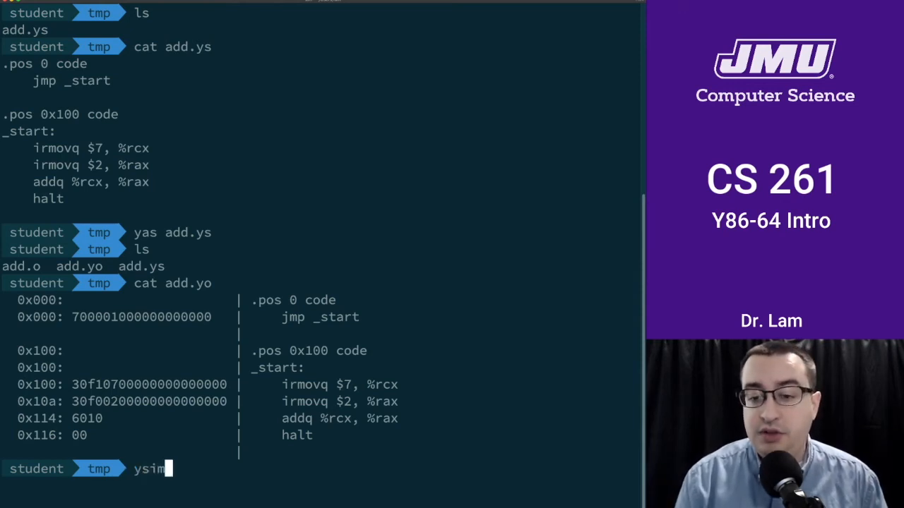
{"action": "type", "text": "add.yo"}
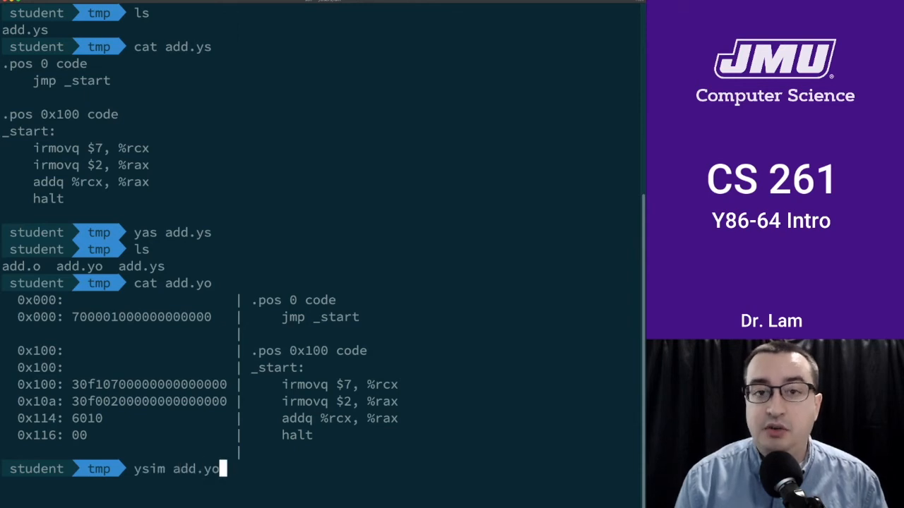
{"action": "key", "text": "Return"}
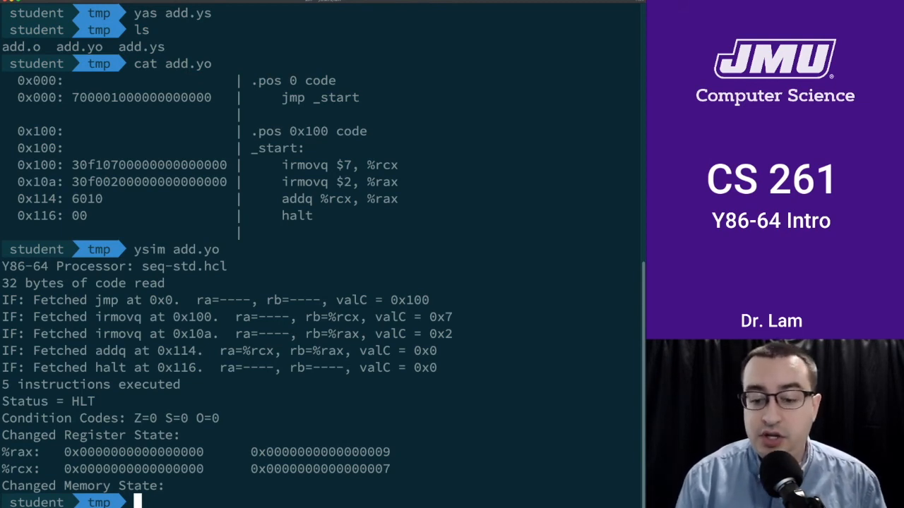
- Hex-dump add.o and disassemble it with y86ref -d, recovering jmp, irmovq, addq and halt
{"action": "type", "text": "hd add.o"}
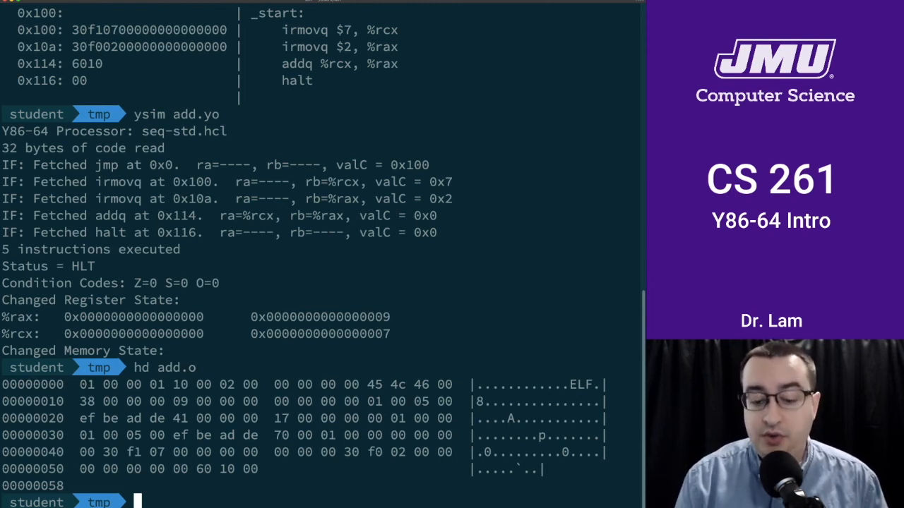
{"action": "type", "text": "y8"}
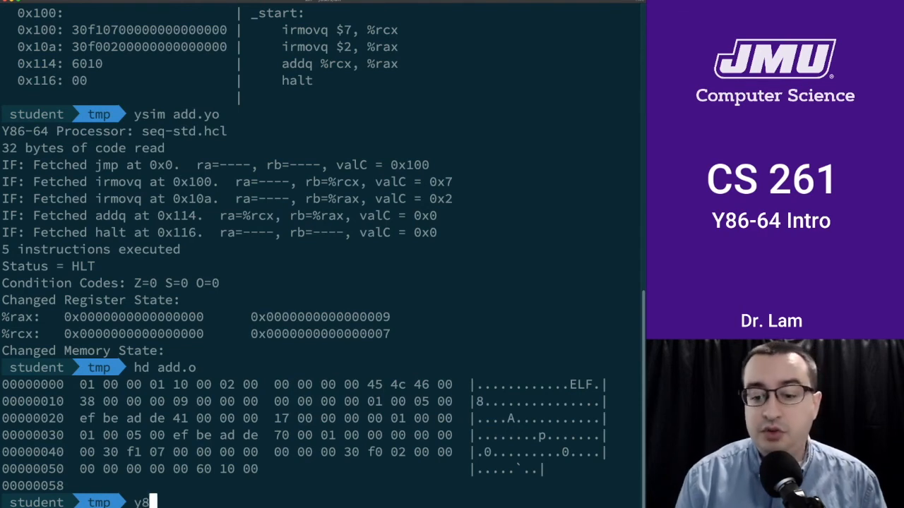
{"action": "type", "text": "6ref"}
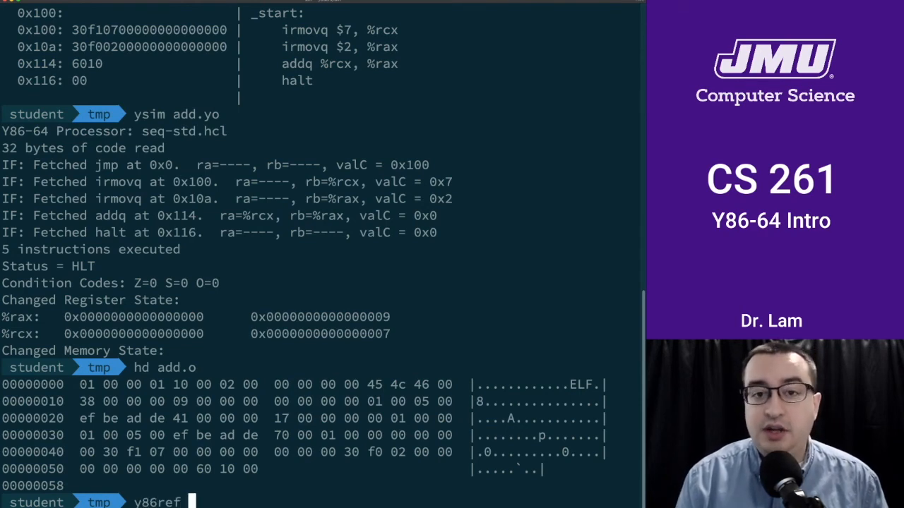
{"action": "type", "text": "-"}
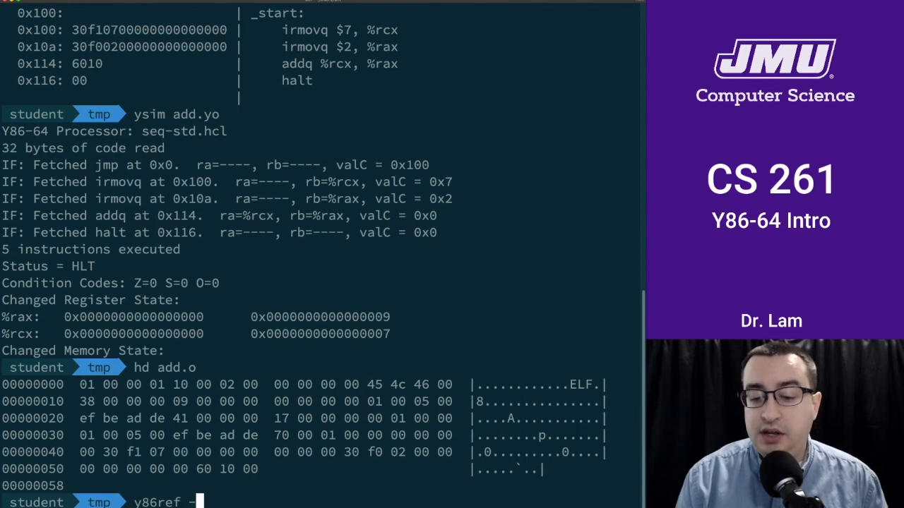
{"action": "type", "text": "-d add.o"}
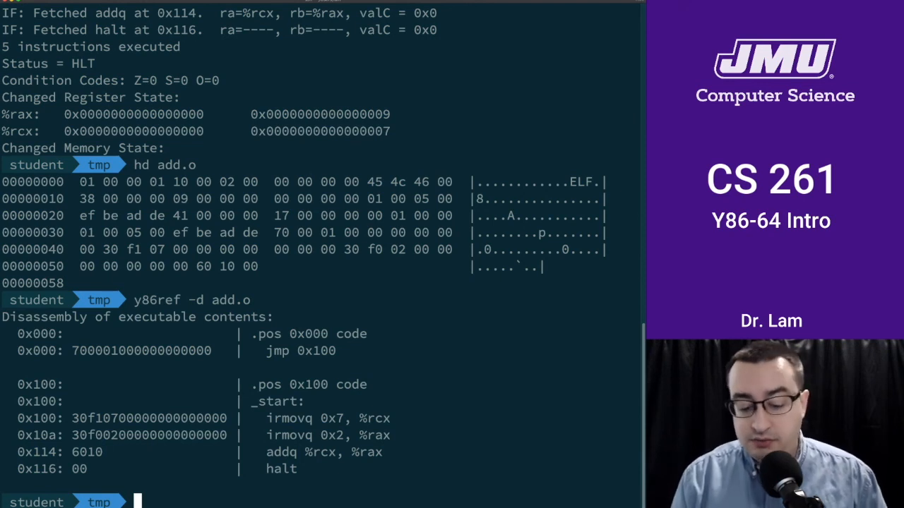
- Execute add.o with y86ref -e, halting after 4 instructions with %rax 9 and %rcx 7
{"action": "type", "text": "y86"}
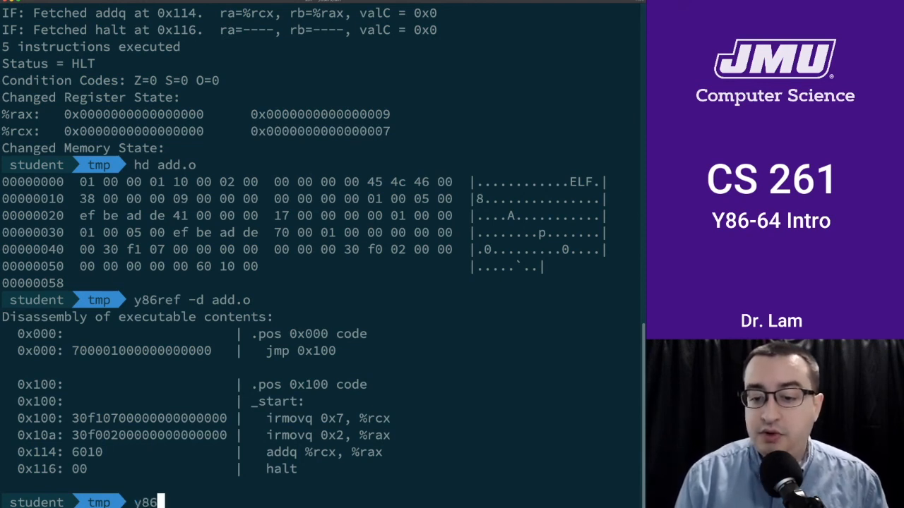
{"action": "type", "text": "ref -e"}
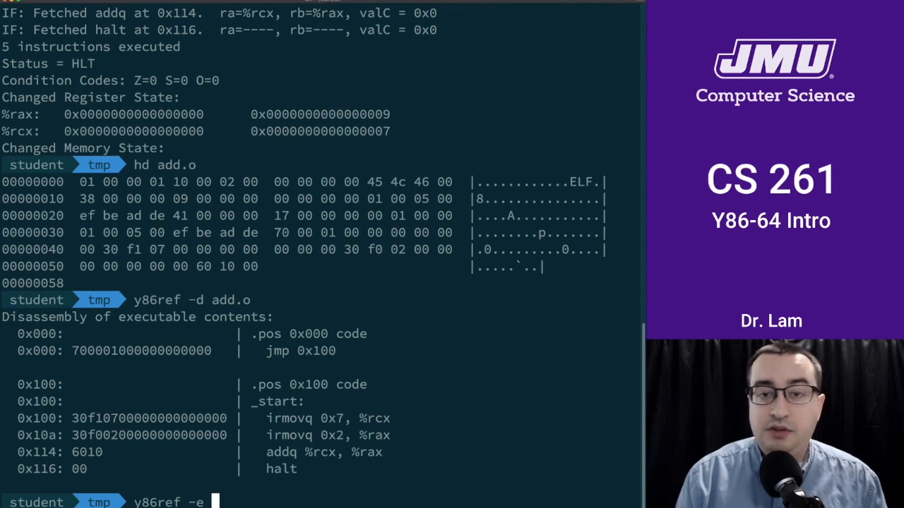
{"action": "type", "text": "ed"}
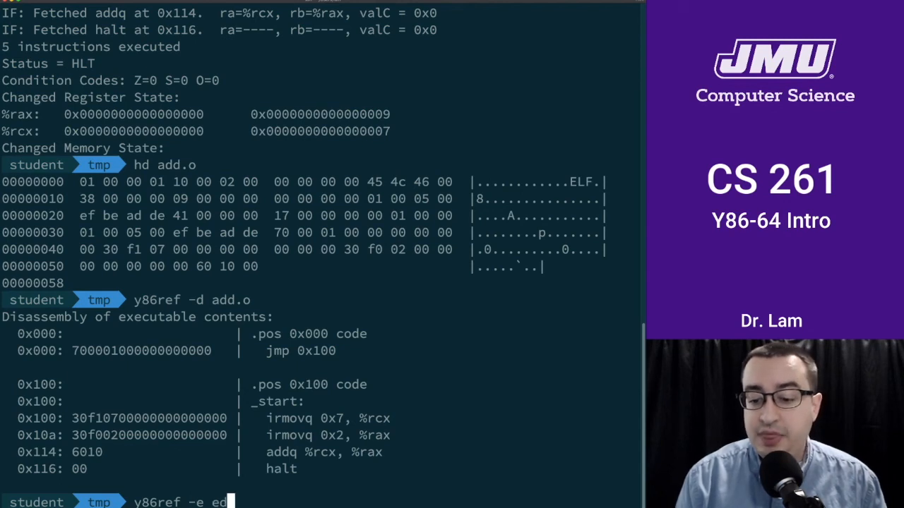
{"action": "key", "text": "Return"}
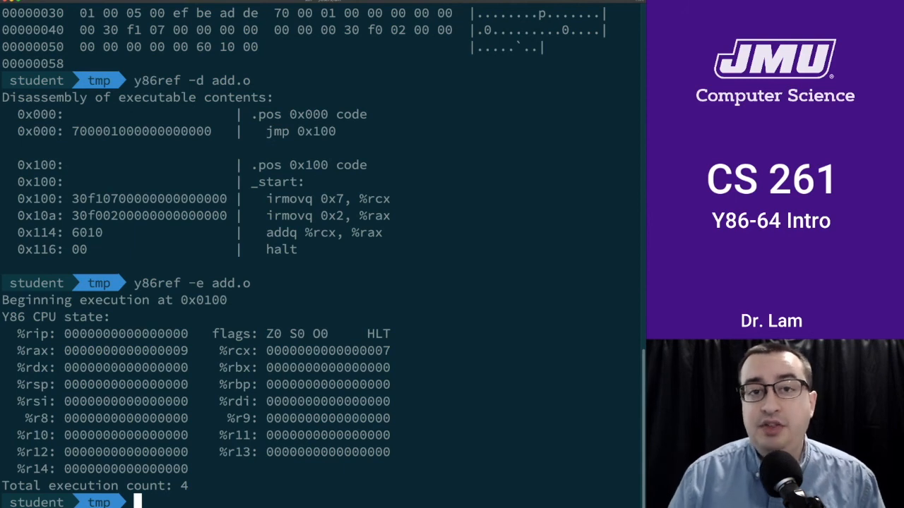
{"action": "type", "text": "y86ref -e add.o"}
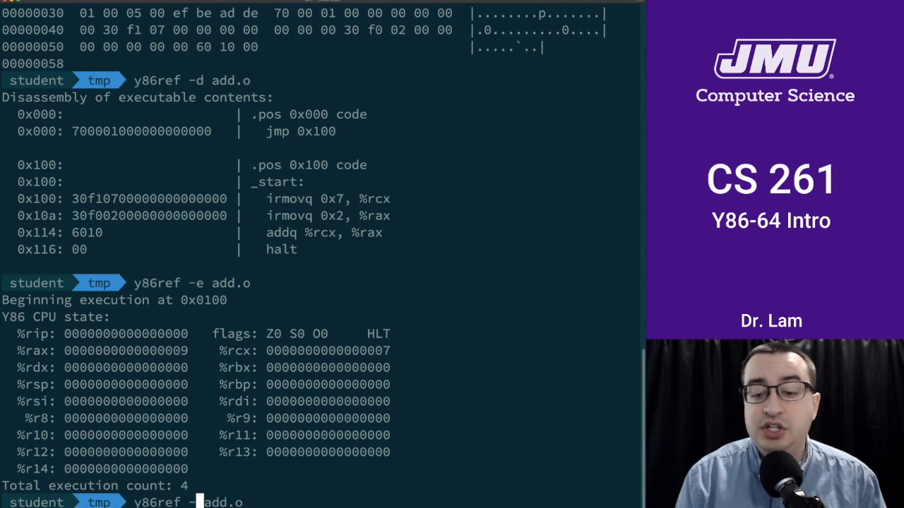
{"action": "type", "text": "E"}
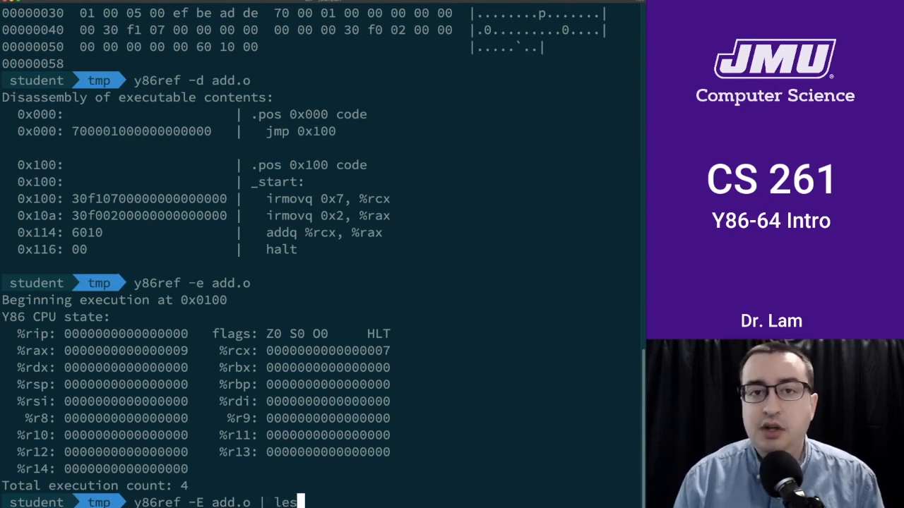
- Run y86ref -E add.o through less and scroll the per-instruction trace and memory dump
{"action": "type", "text": "s"}
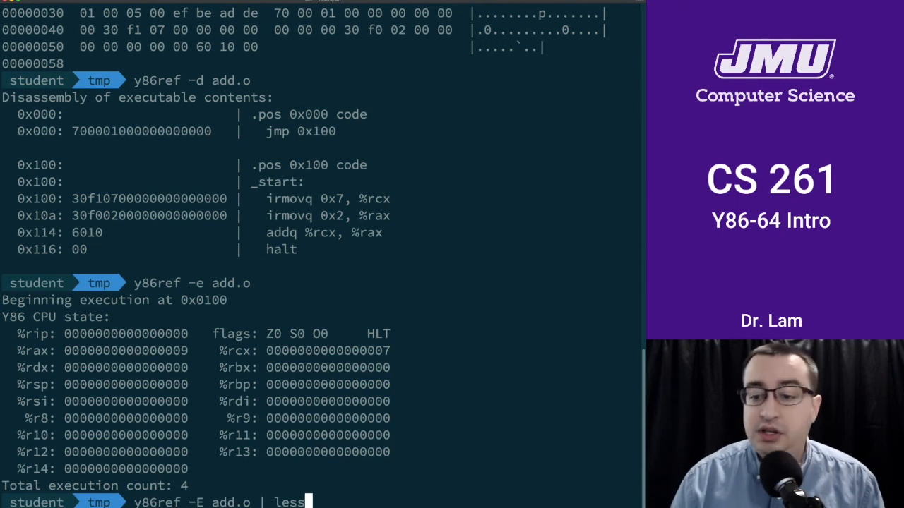
{"action": "key", "text": "Return"}
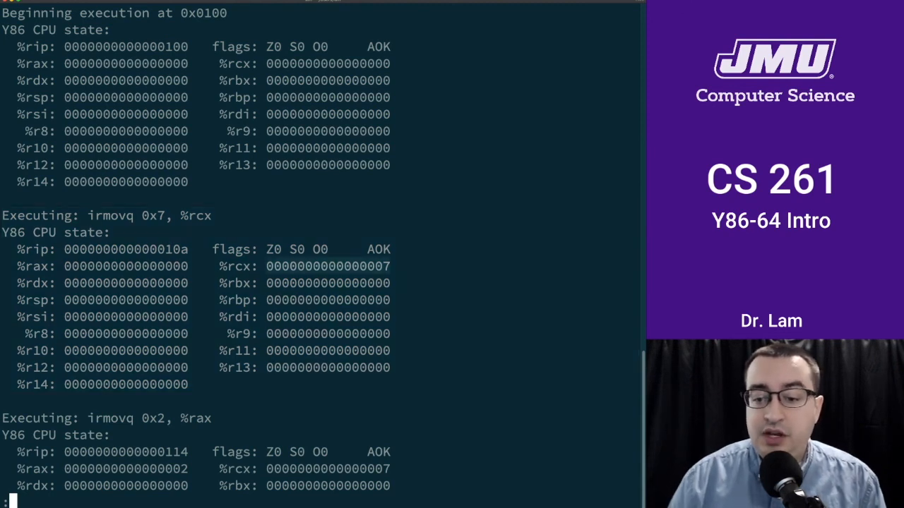
{"action": "scroll", "scroll_direction": "down", "scroll_amount": 3}
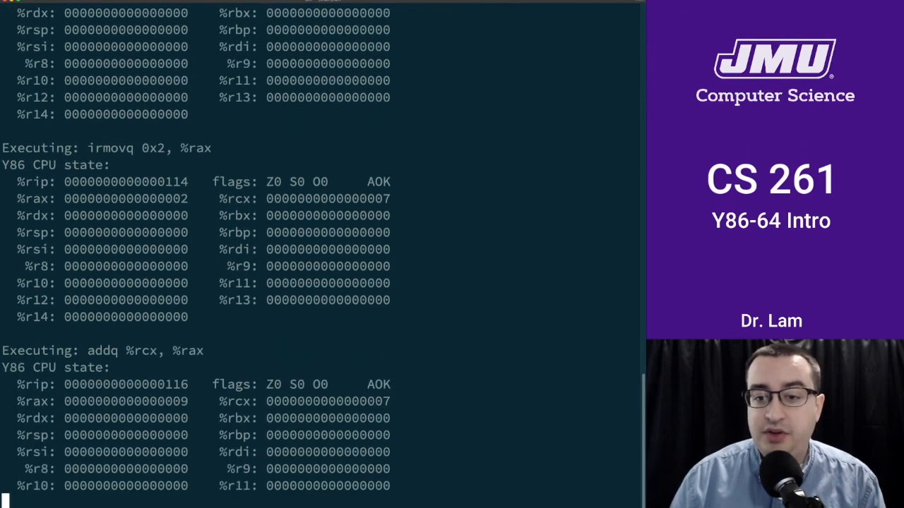
{"action": "scroll", "scroll_direction": "down", "scroll_amount": 3}
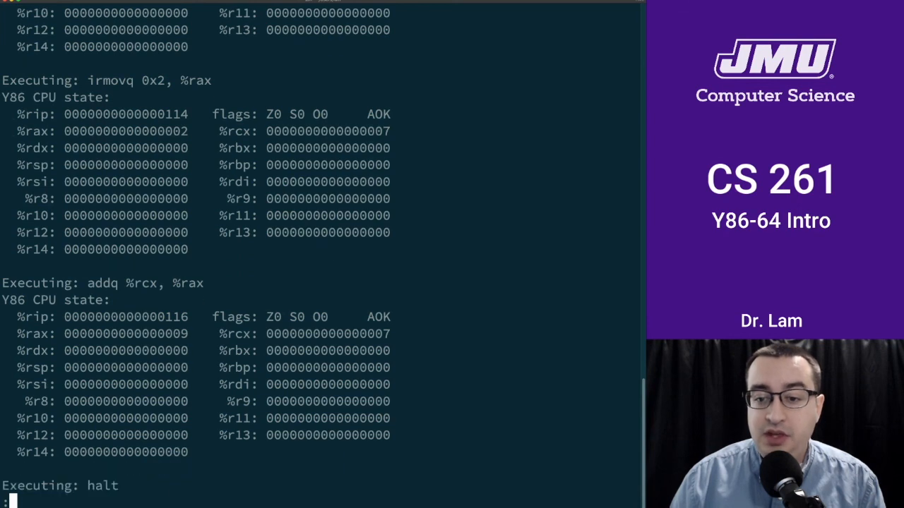
{"action": "scroll", "scroll_direction": "down", "scroll_amount": 3}
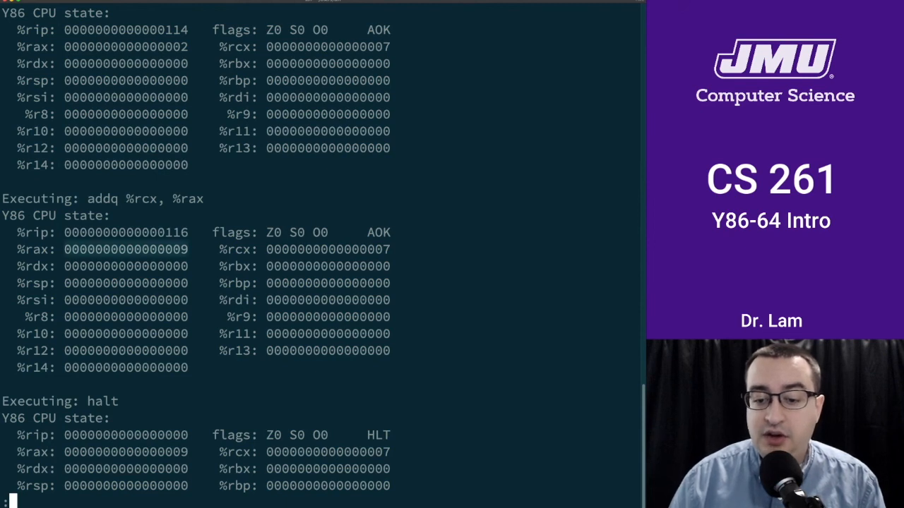
{"action": "scroll", "scroll_direction": "down", "scroll_amount": 3}
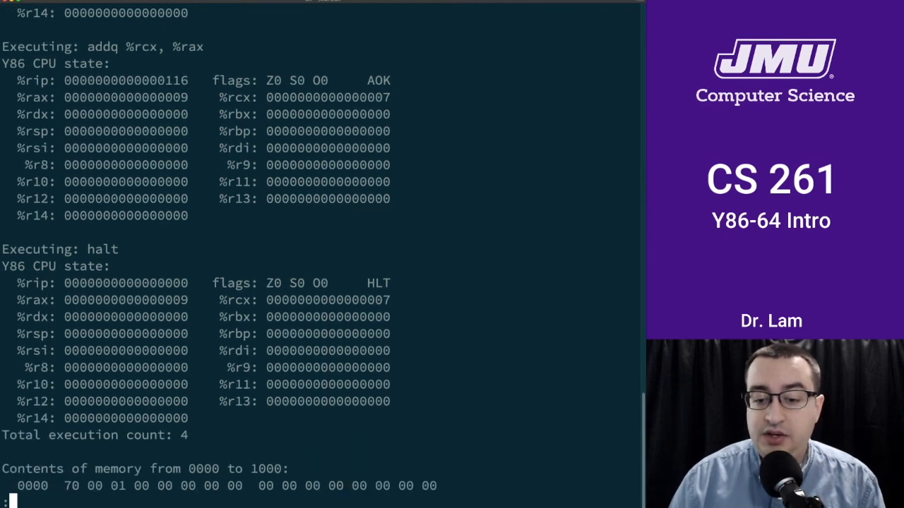
{"action": "scroll", "scroll_direction": "down", "scroll_amount": 3}
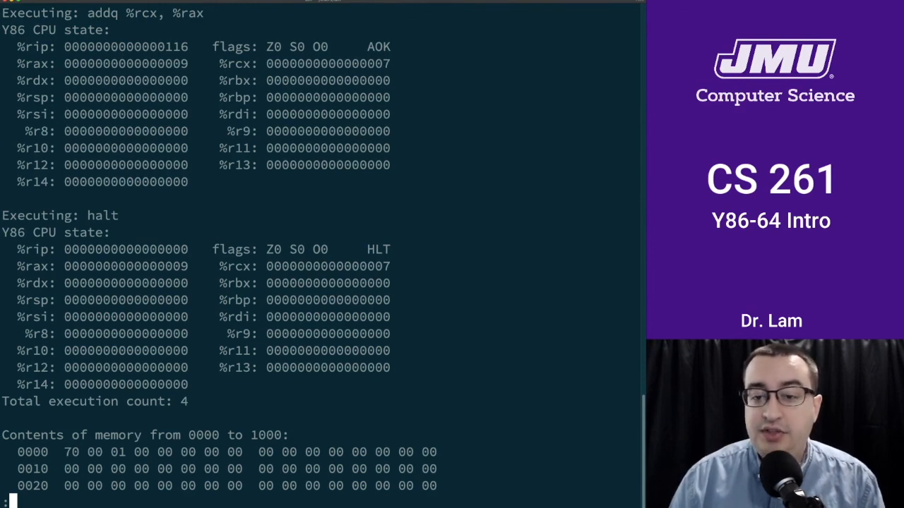
{"action": "scroll", "scroll_direction": "down", "scroll_amount": 3}
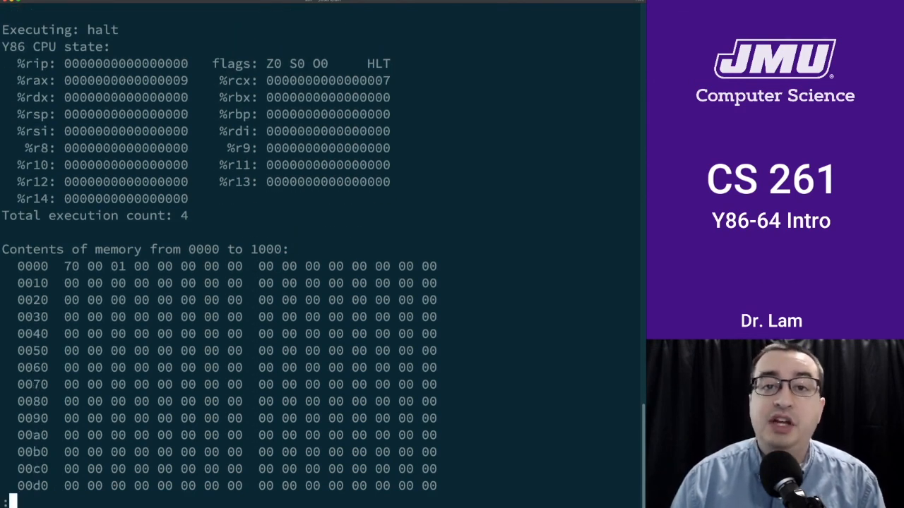
{"action": "scroll", "scroll_direction": "down", "scroll_amount": 3}
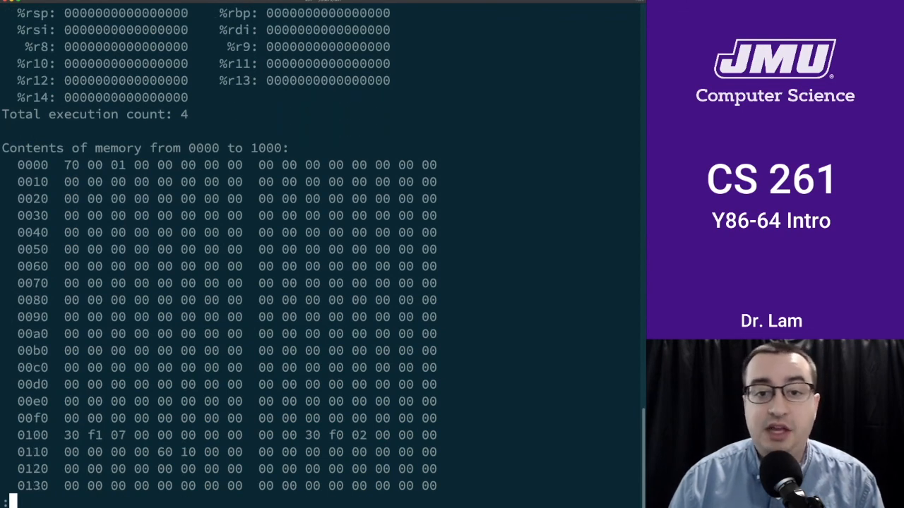